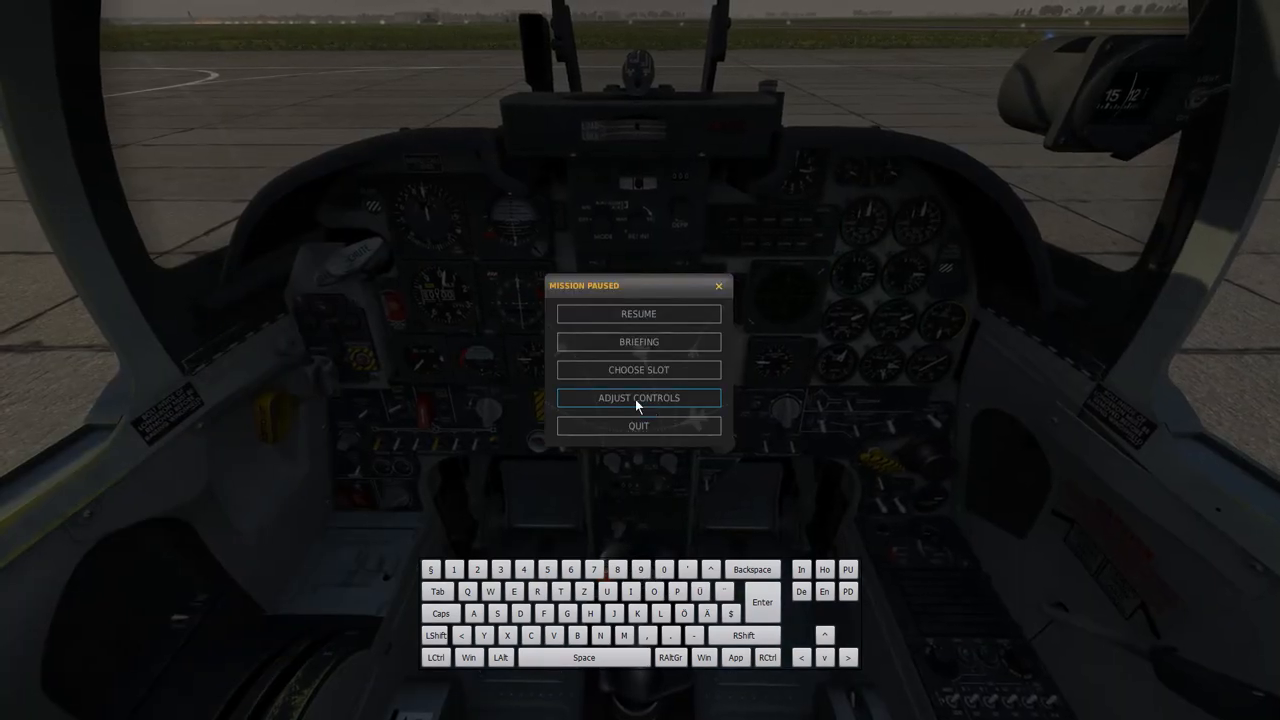
Enter Adjust Controls and load the Keyboard.diff.lua profile onto the keyboard column
click(638, 397)
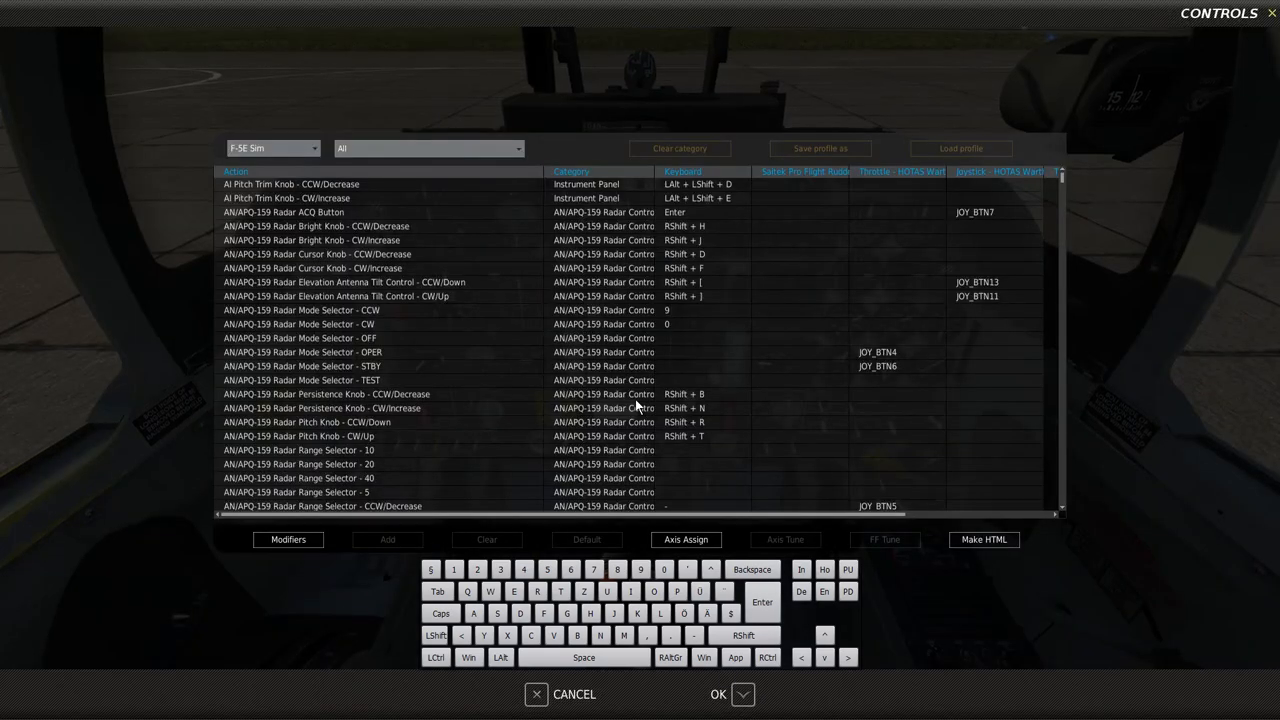
mouse_move(697, 182)
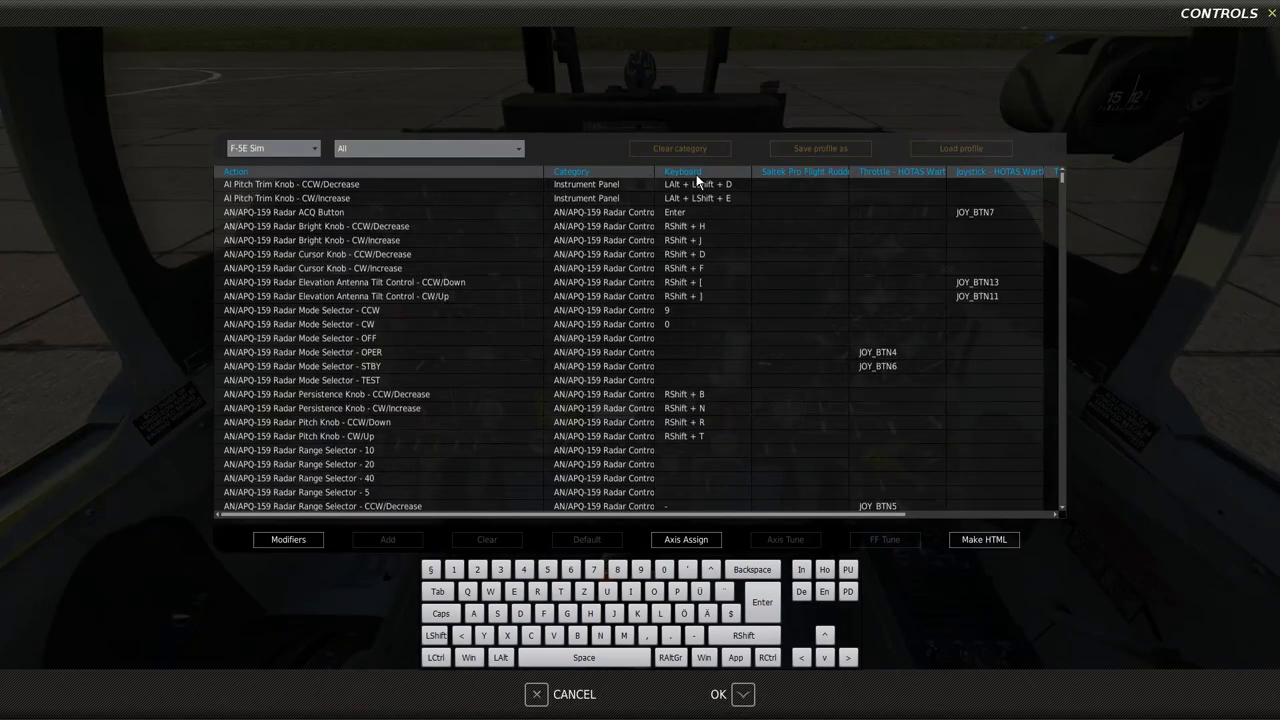
mouse_move(710, 443)
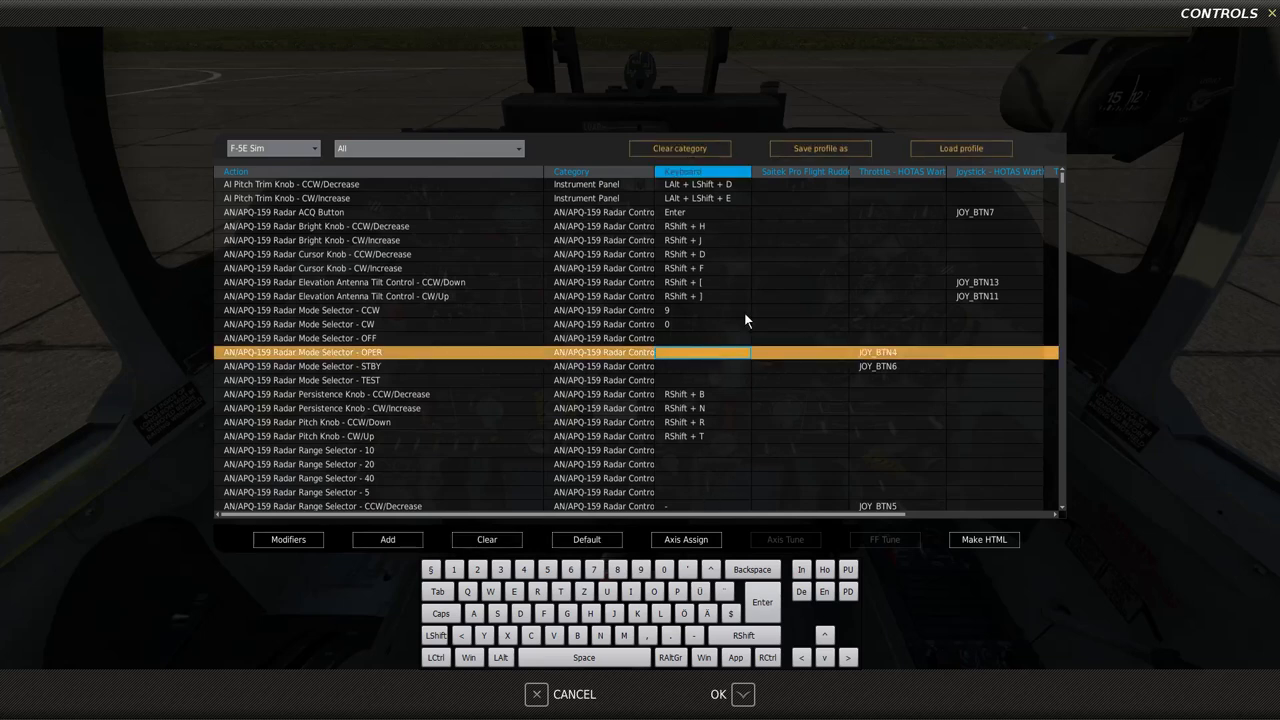
click(959, 148)
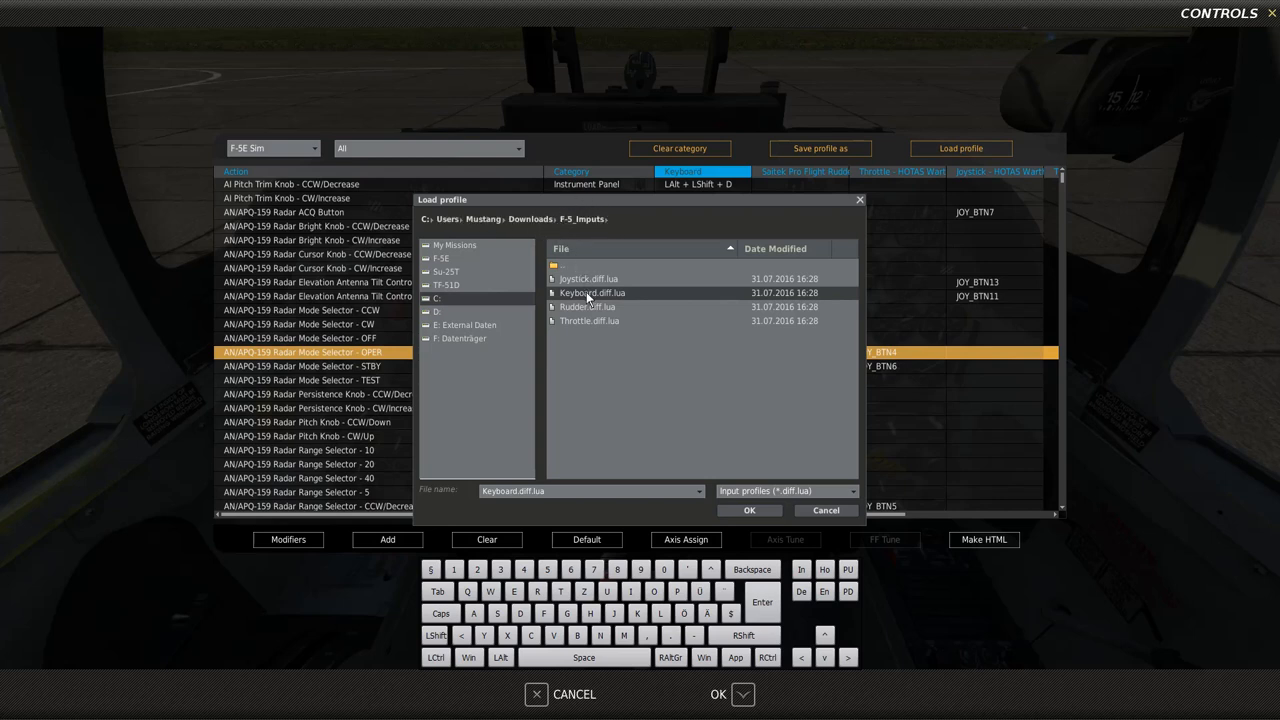
click(749, 510)
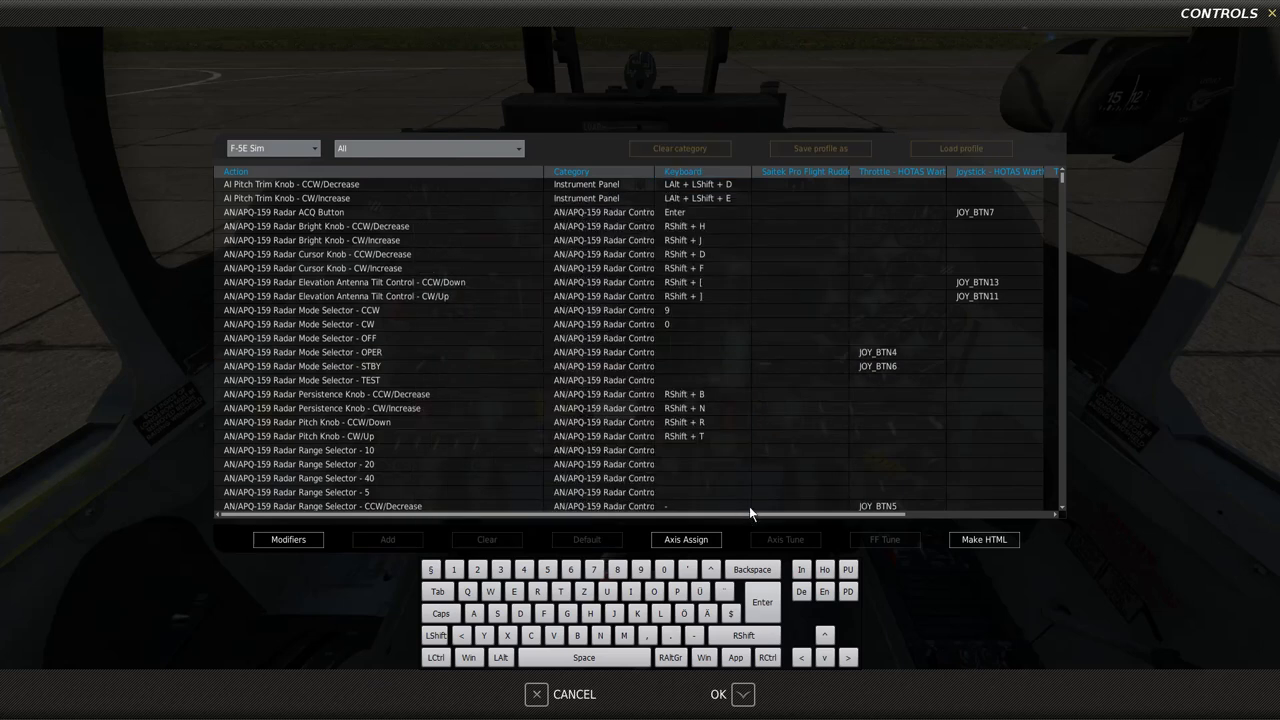
mouse_move(798, 342)
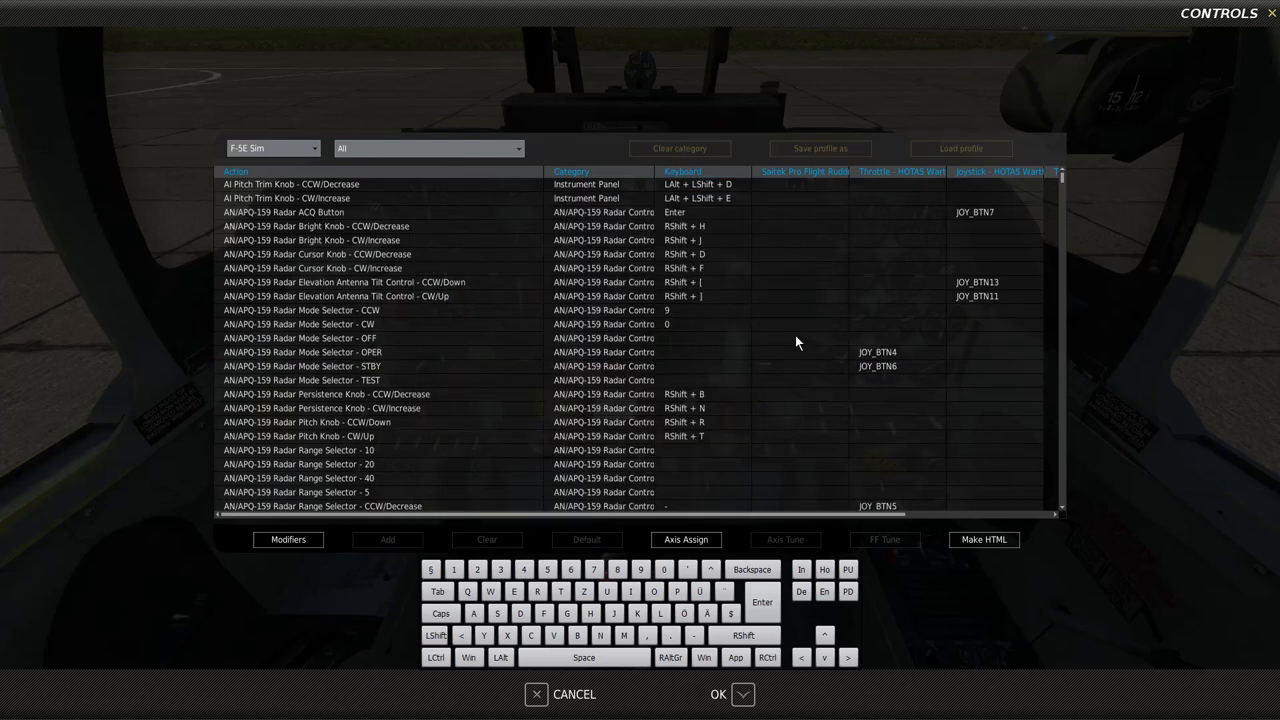
Load the Rudder.diff.lua profile onto the rudder pedals device
click(800, 338)
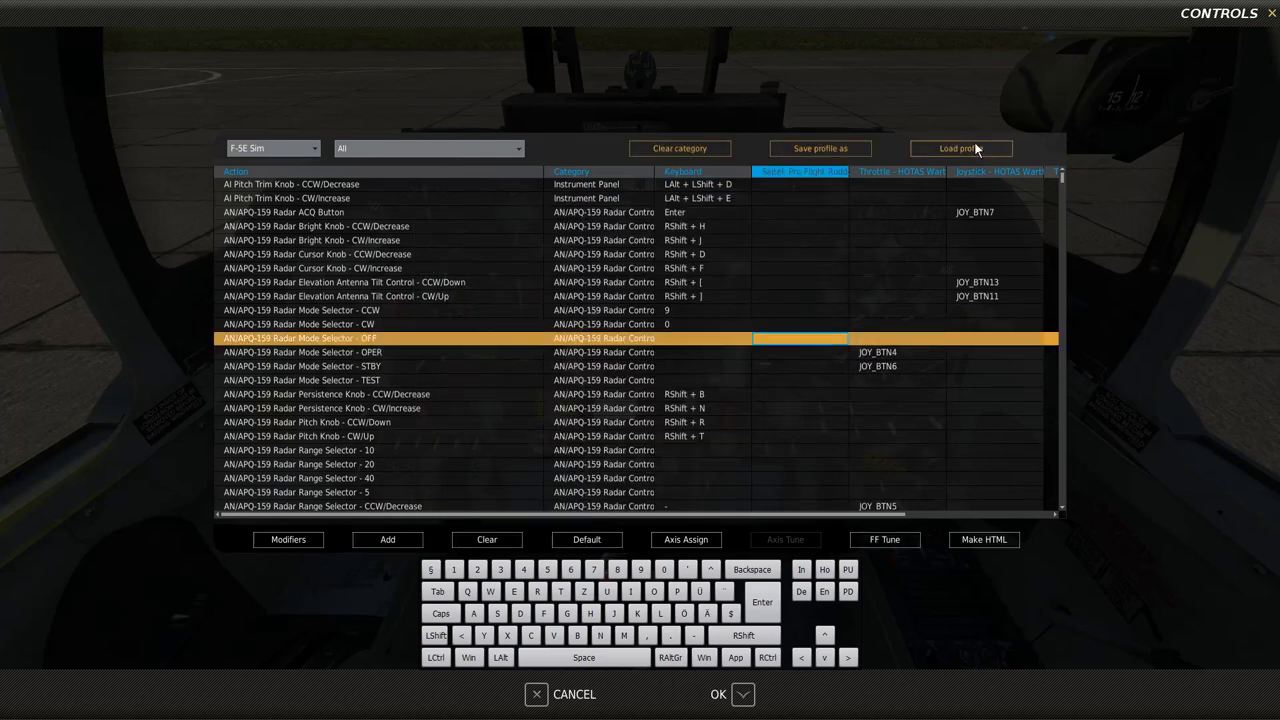
click(960, 148)
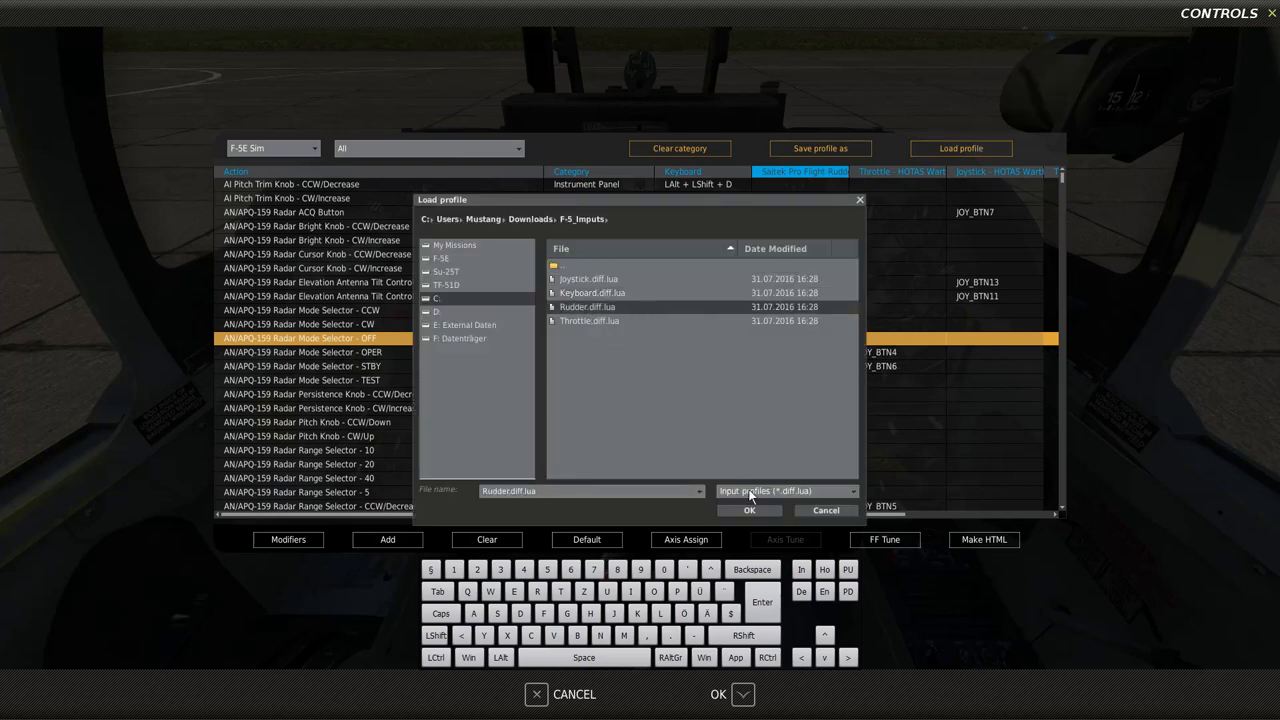
click(749, 510)
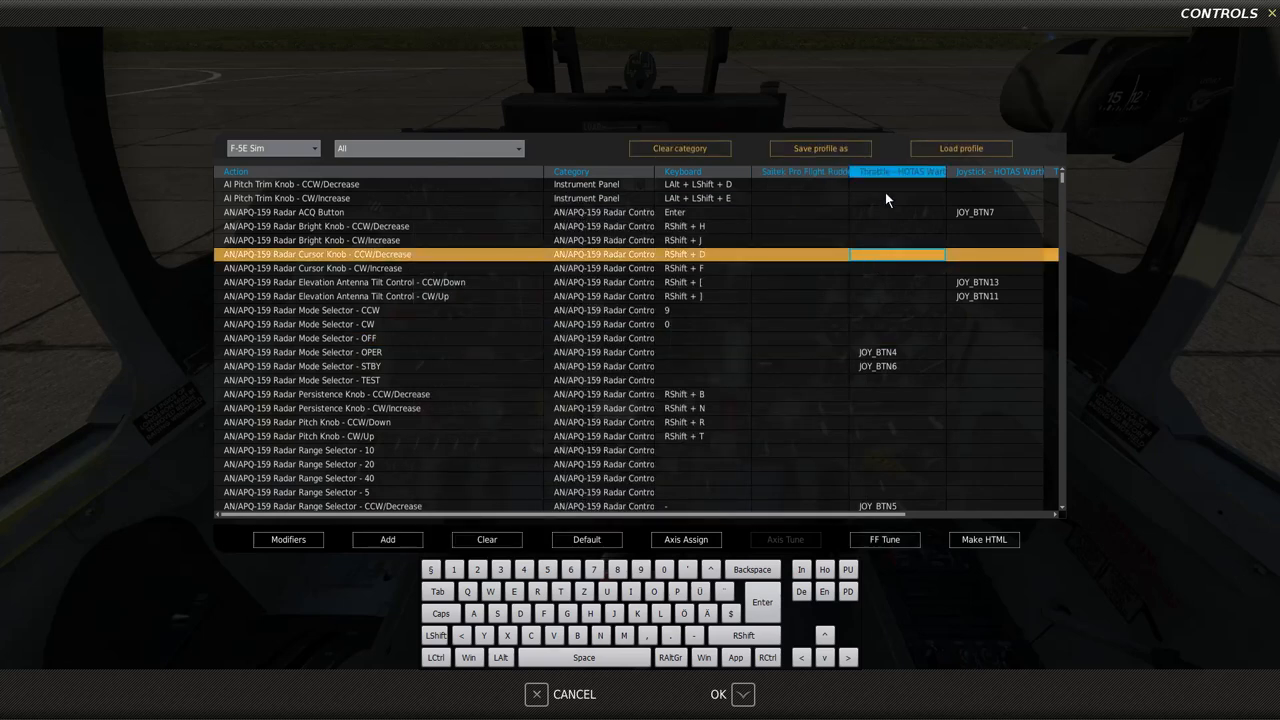
Load Throttle.diff.lua and Joystick.diff.lua onto the throttle and joystick devices
click(960, 148)
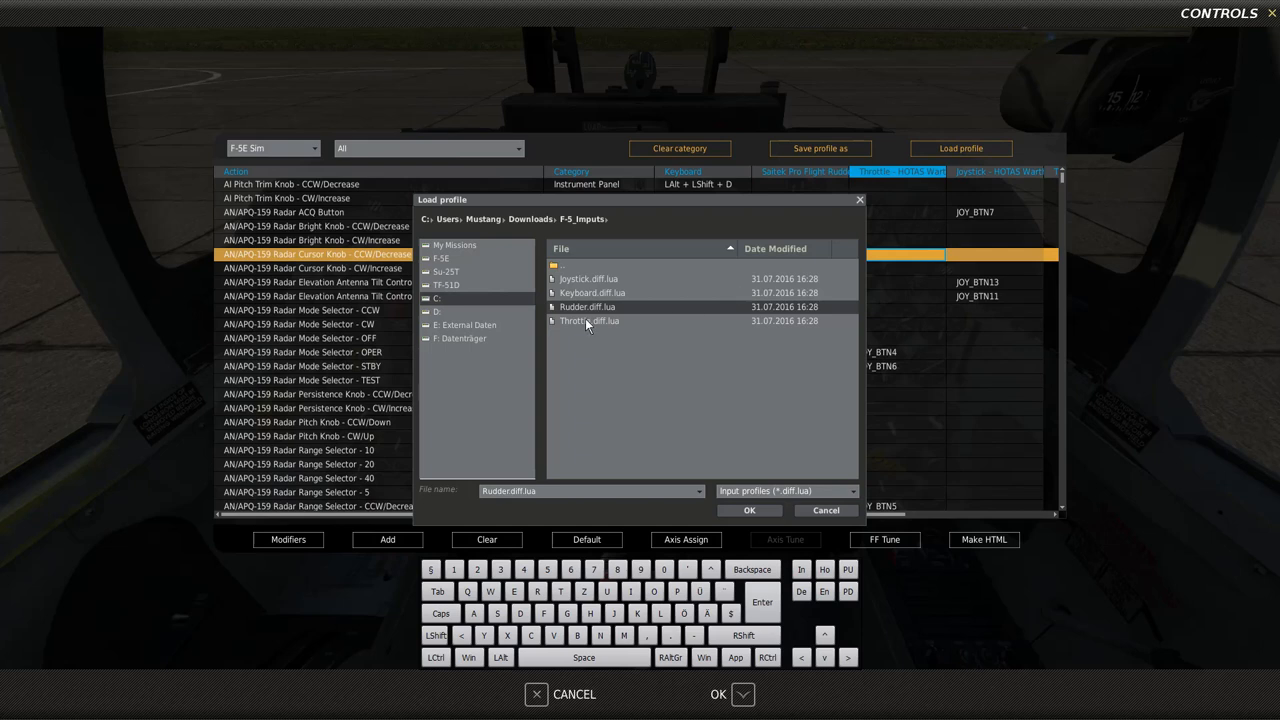
click(749, 510)
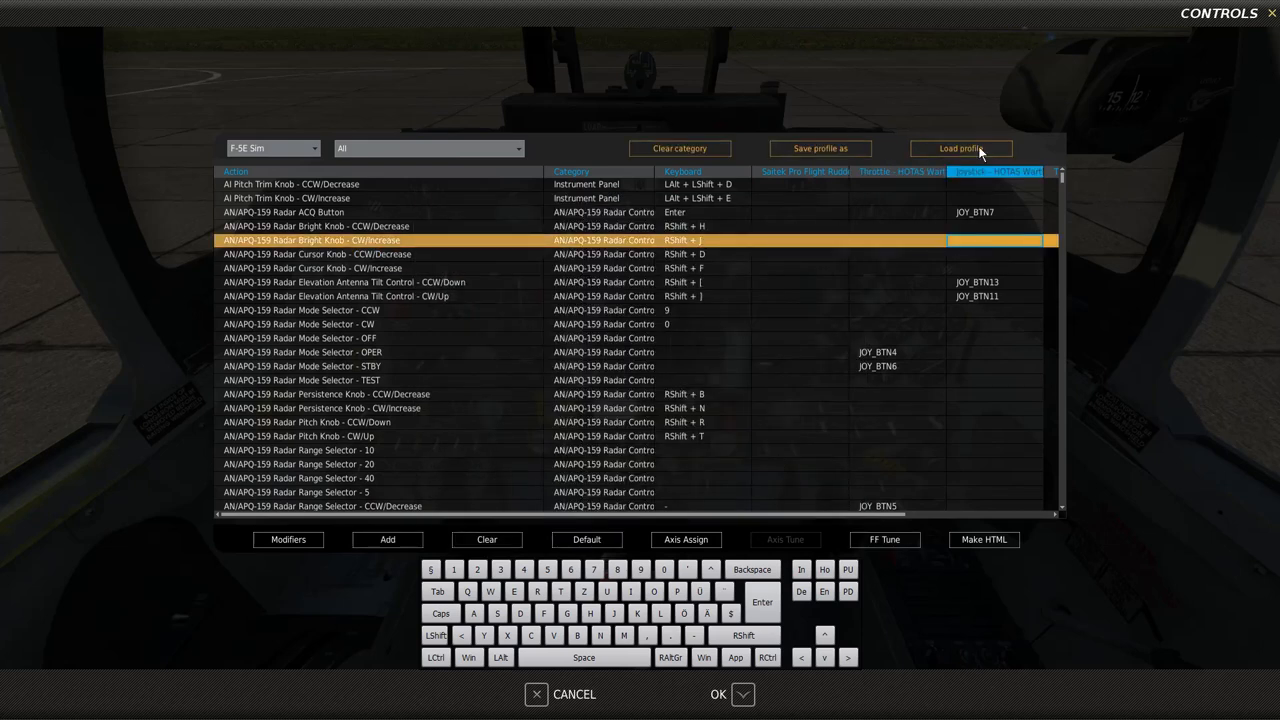
click(959, 148)
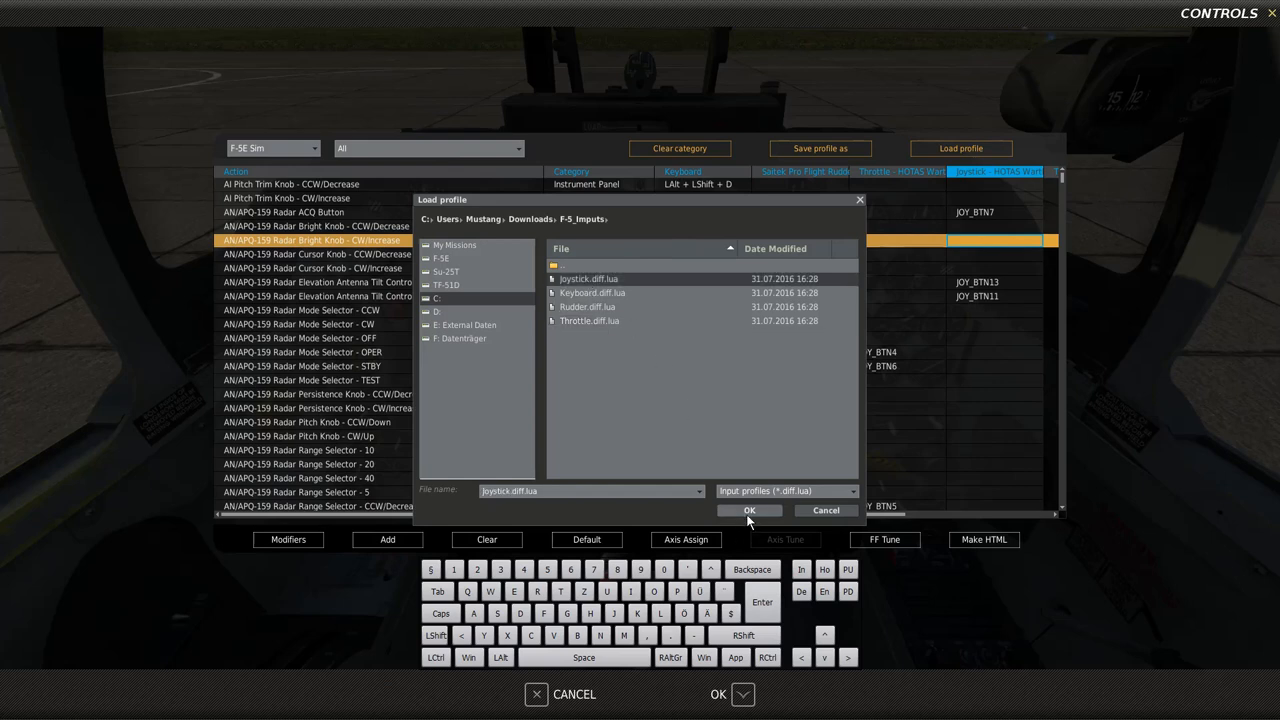
click(749, 510)
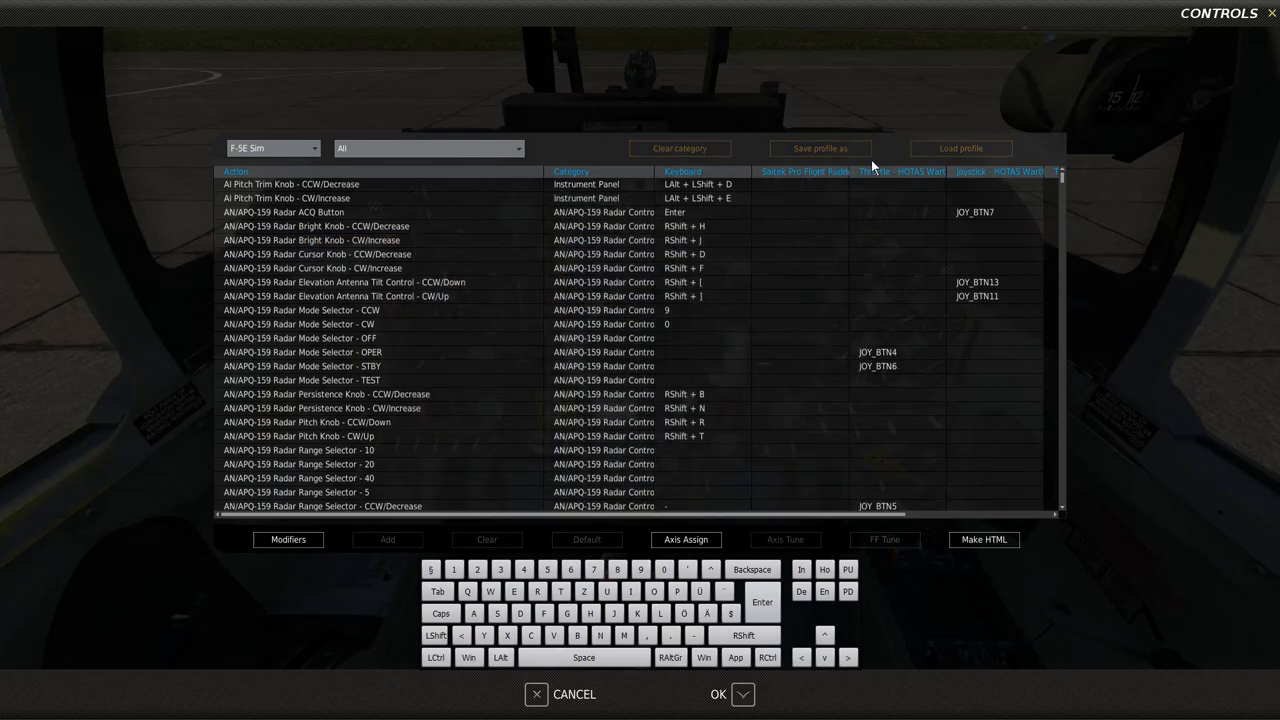
mouse_move(1030, 193)
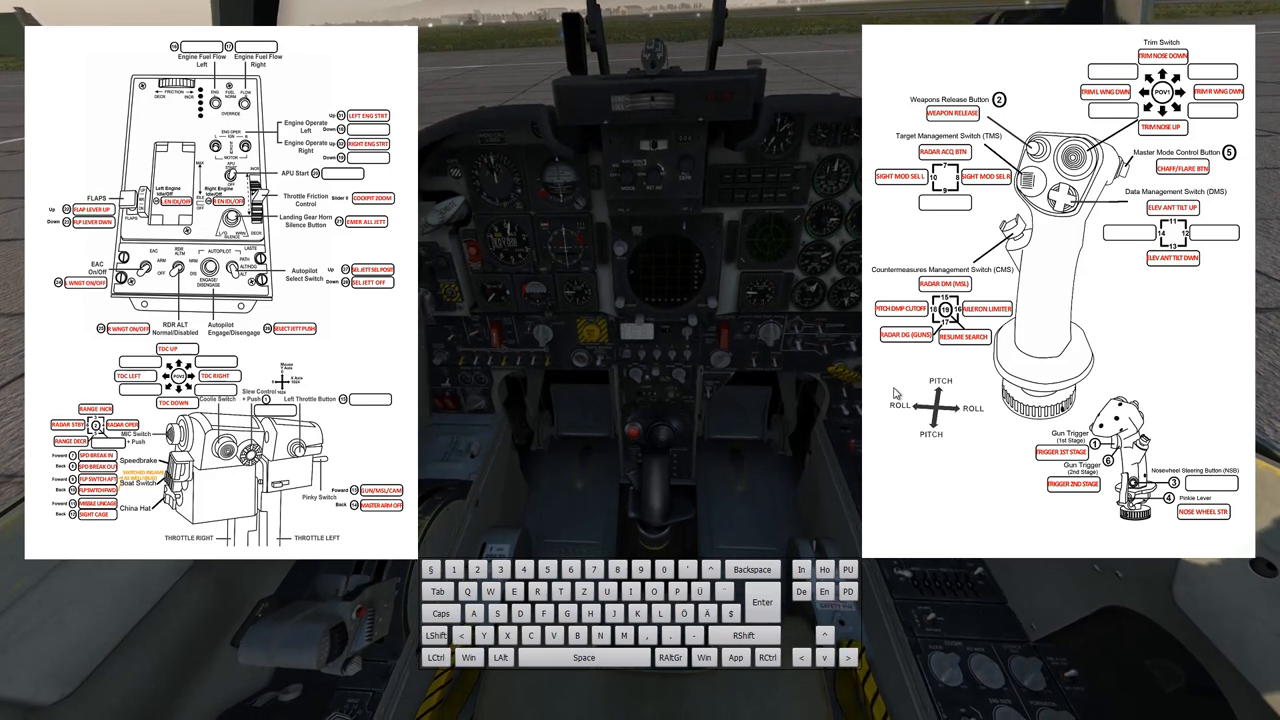
mouse_move(885, 337)
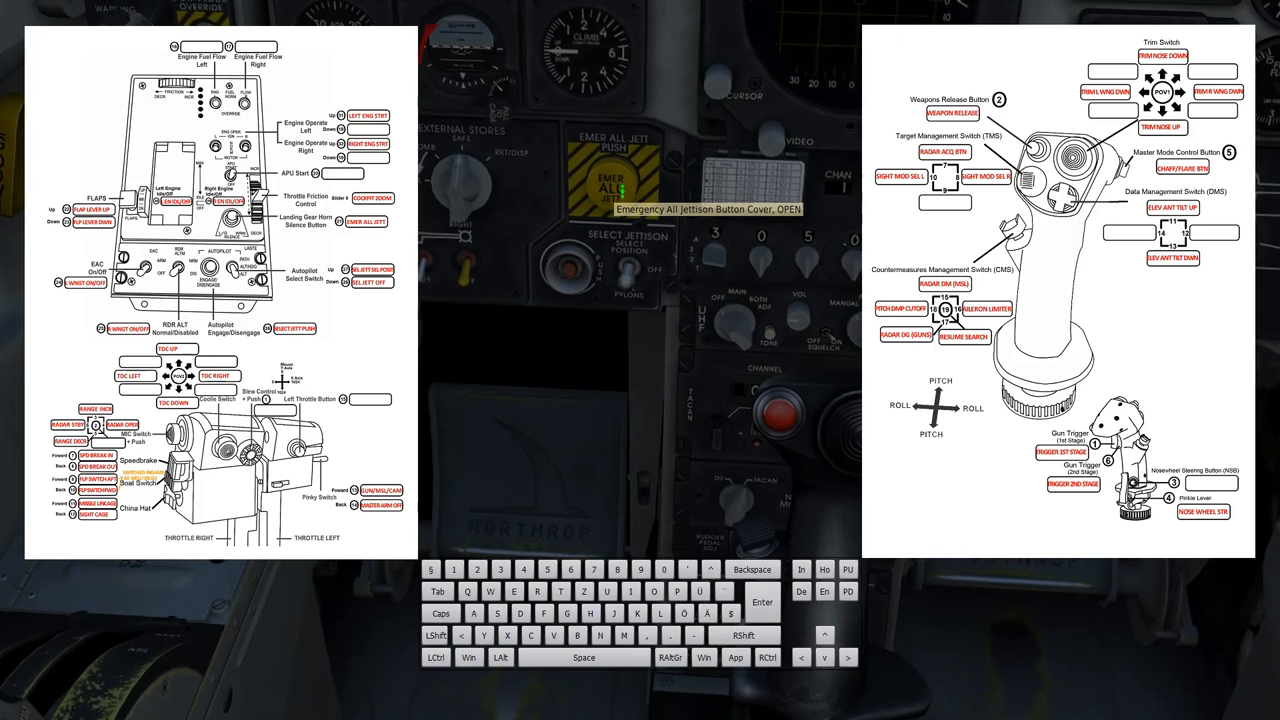
click(603, 175)
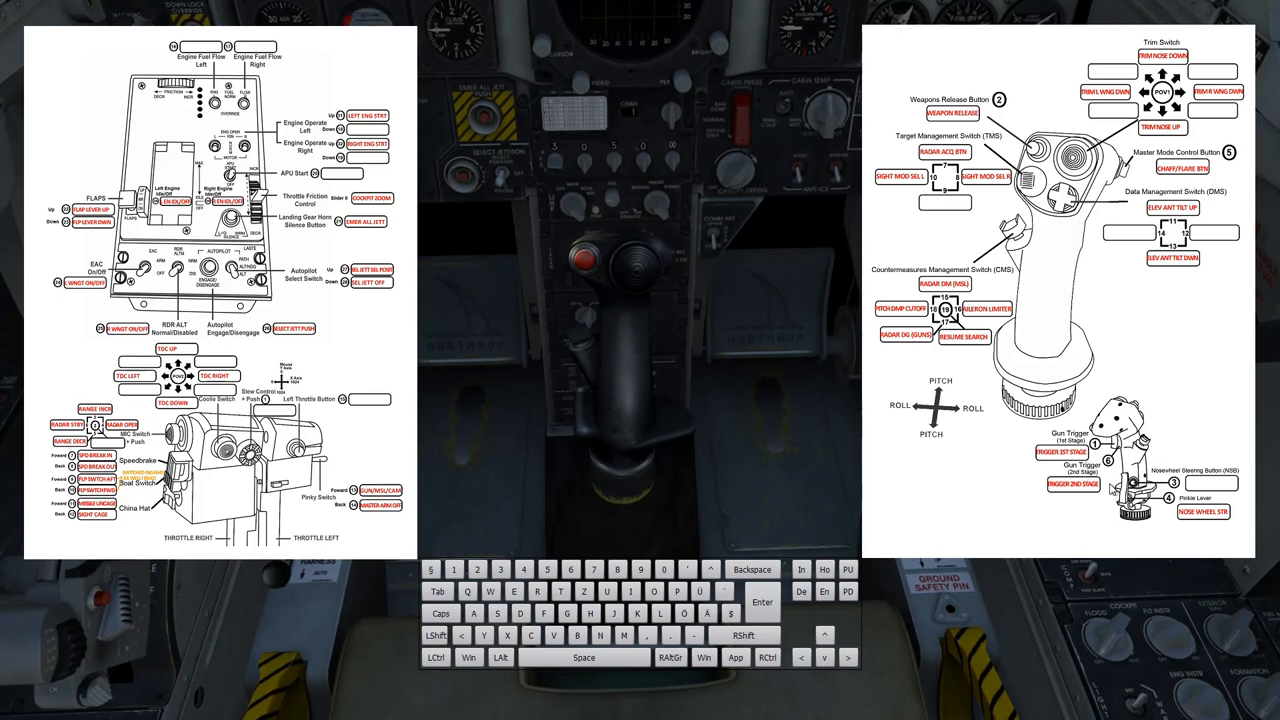
mouse_move(1060, 497)
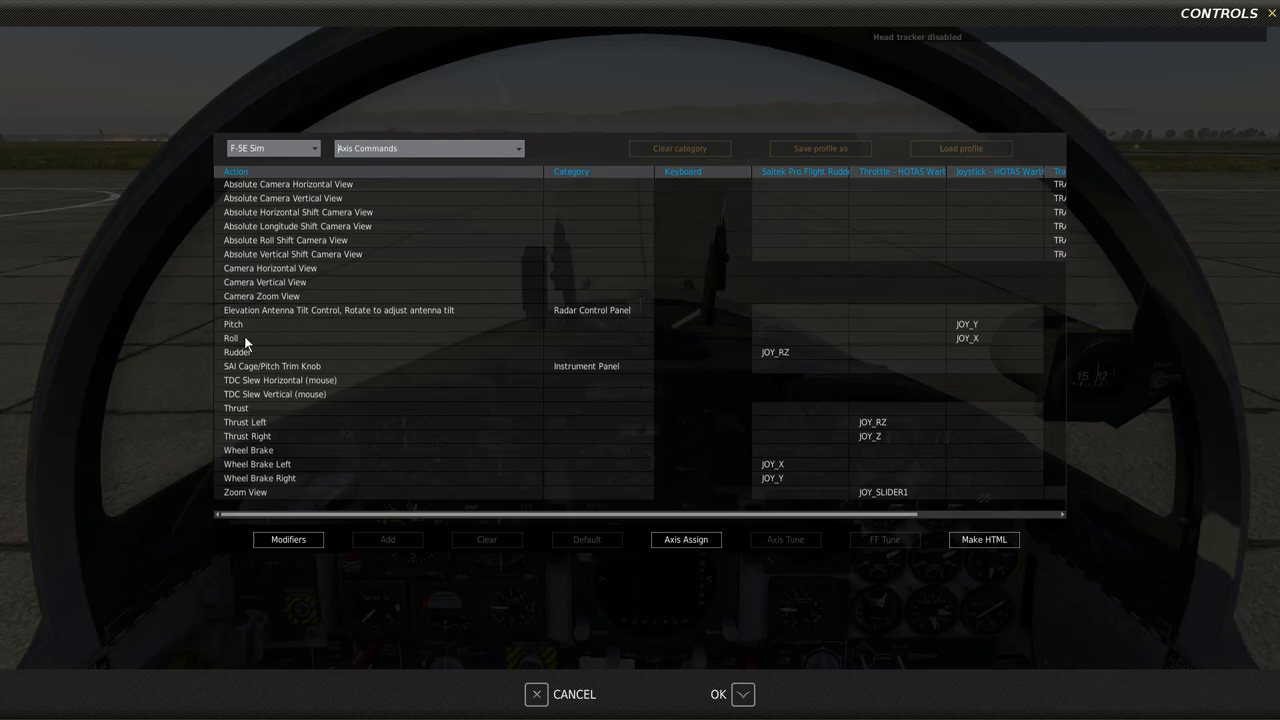
Select the joystick's JOY_Y pitch binding after passing the Rudder and Wheel Brake rows
click(238, 351)
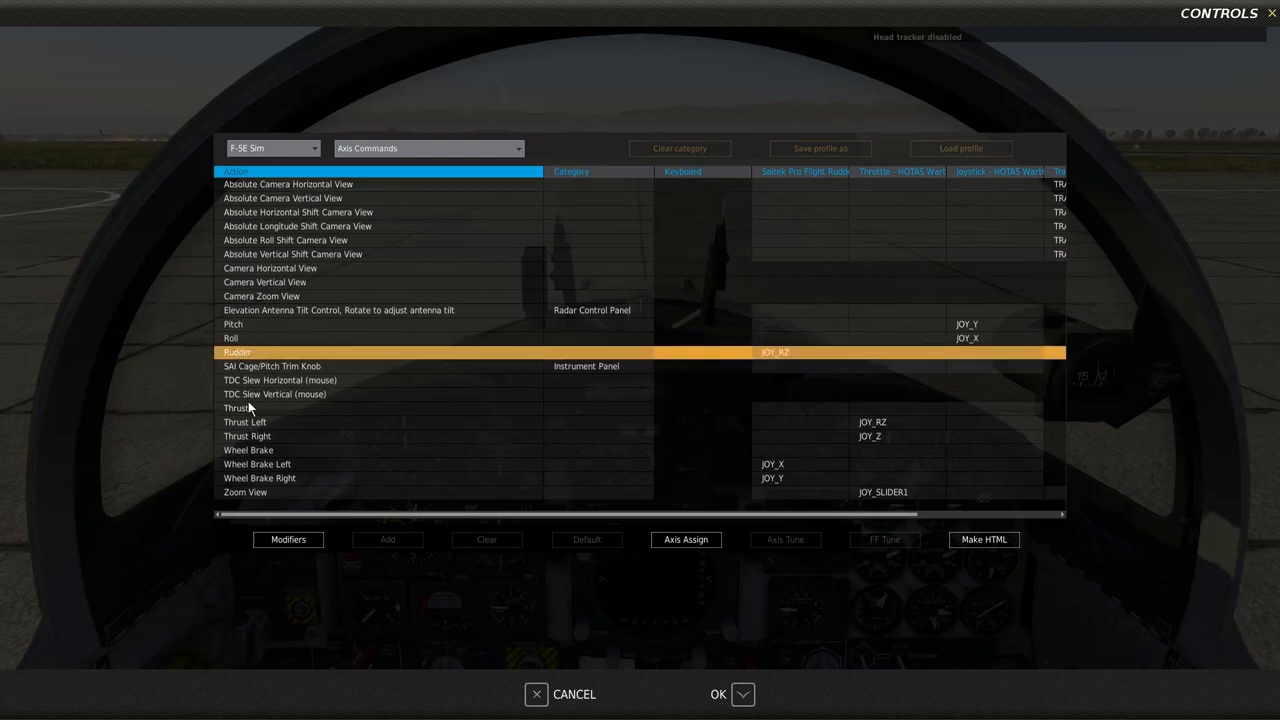
click(248, 450)
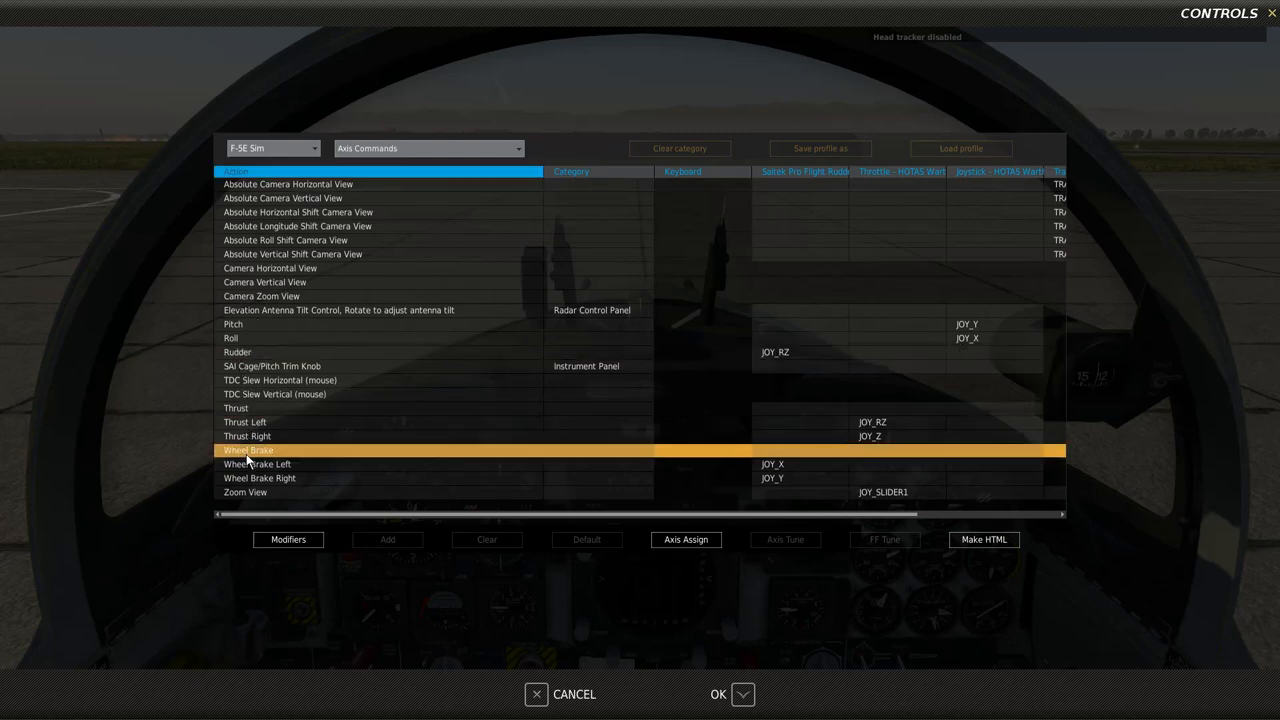
click(245, 491)
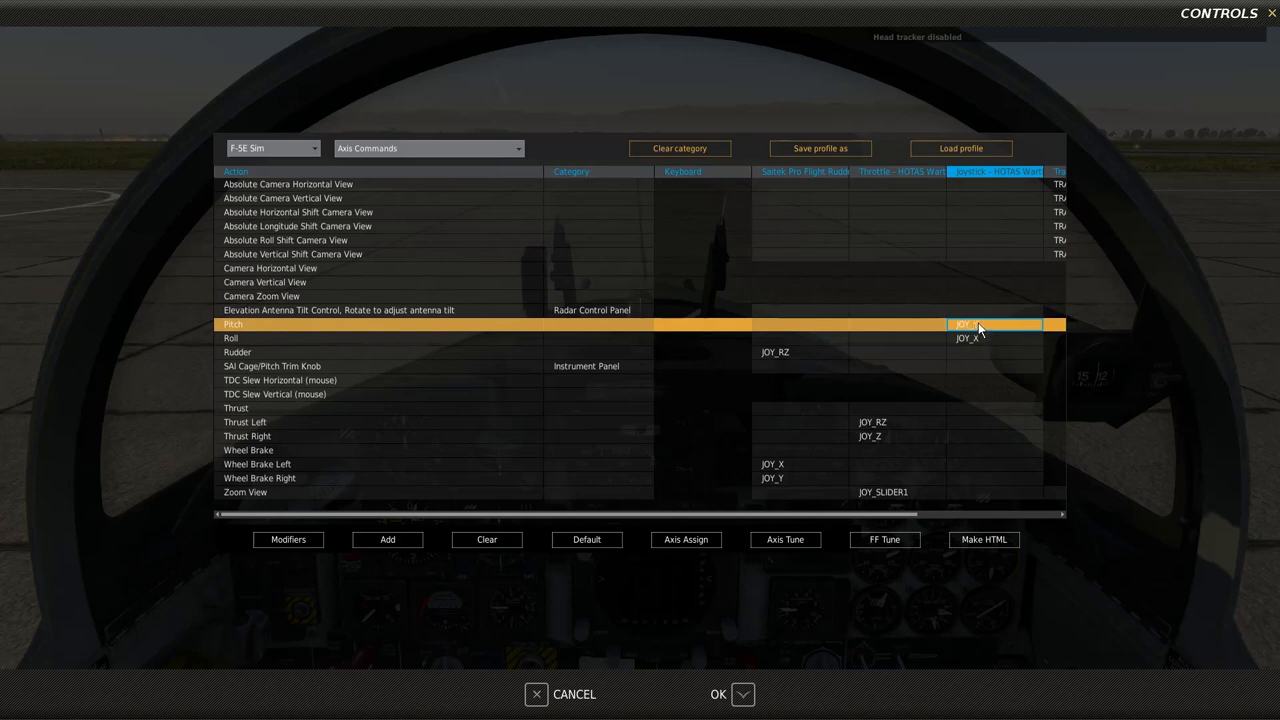
Tune the pitch axis to curvature 20 with no deadzone and confirm it
click(785, 539)
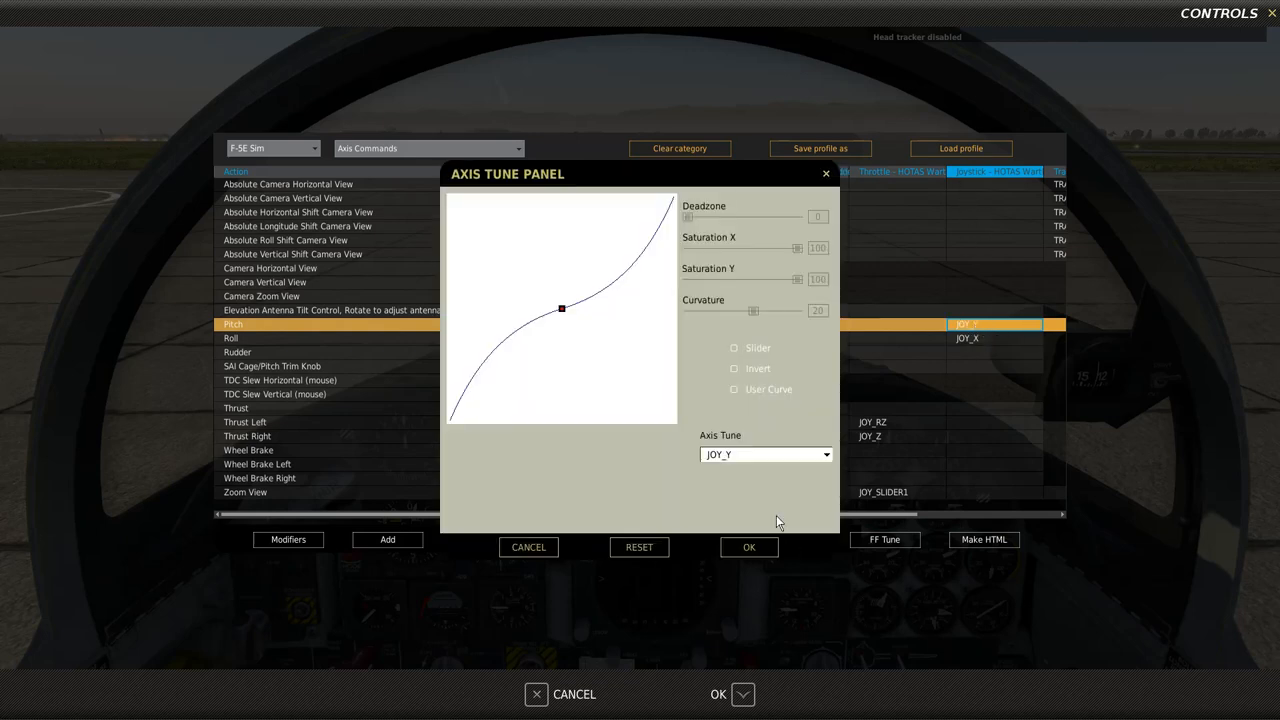
mouse_move(745, 300)
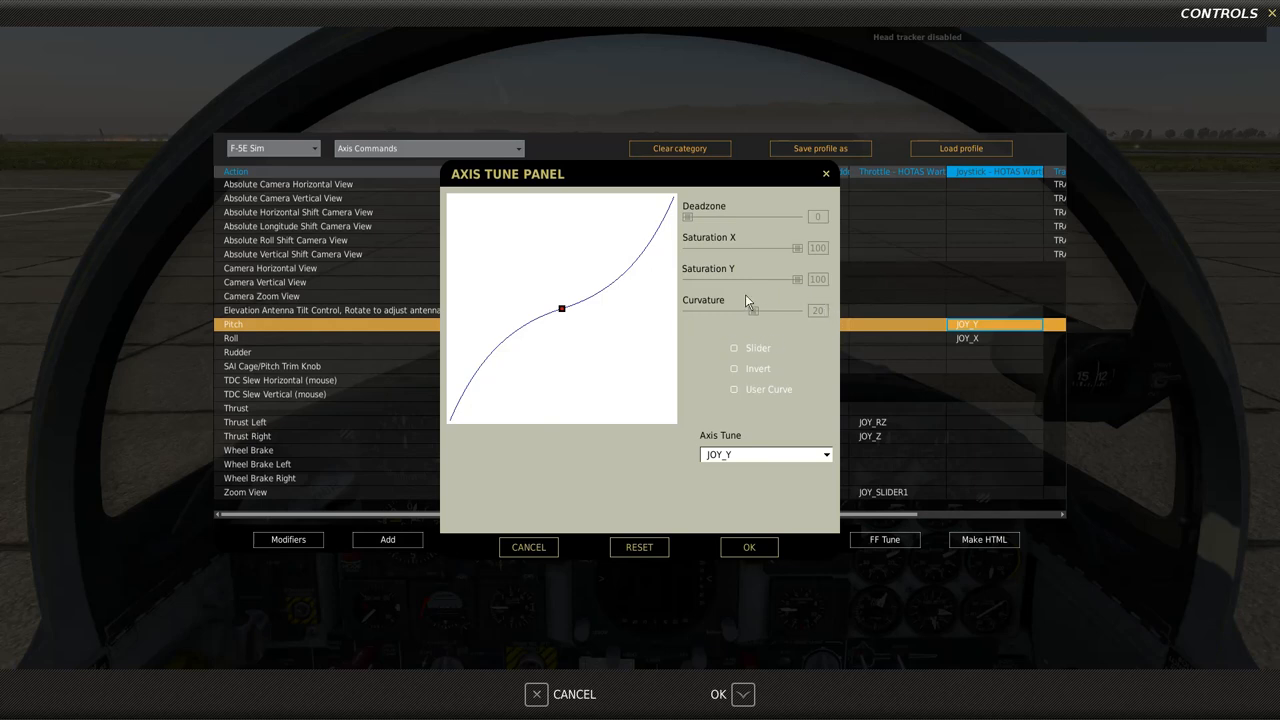
mouse_move(755, 316)
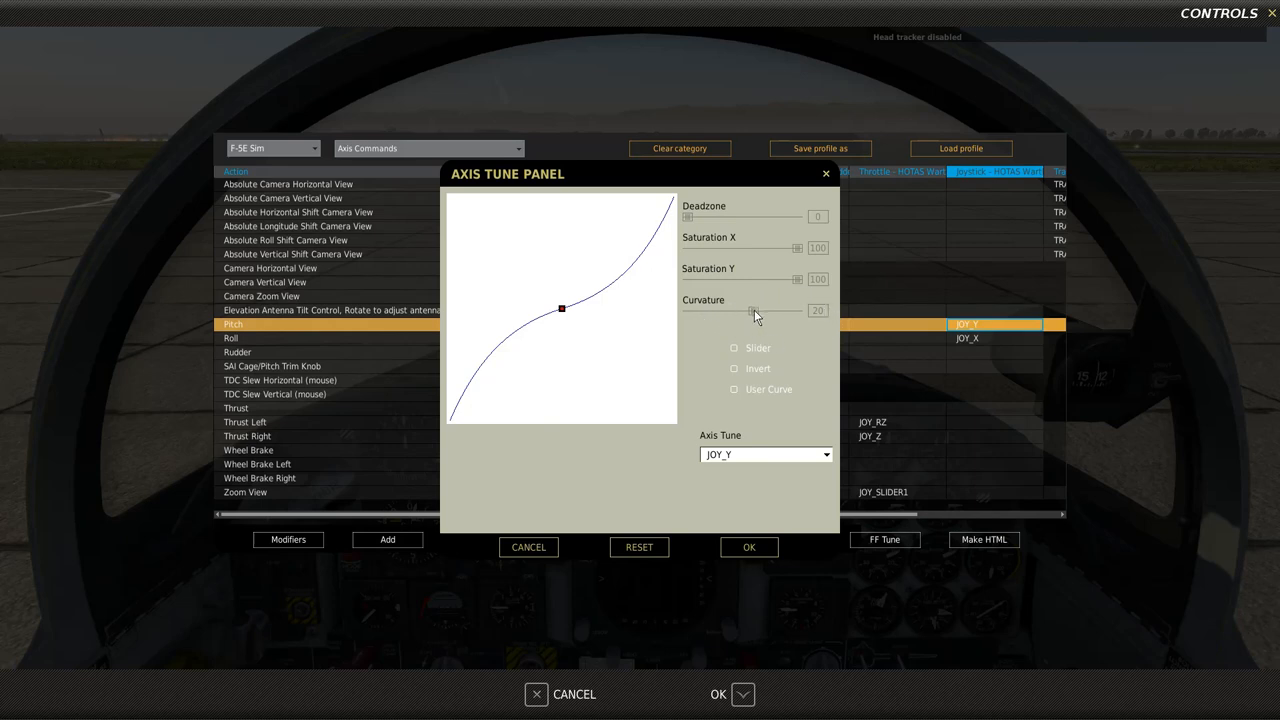
mouse_move(577, 297)
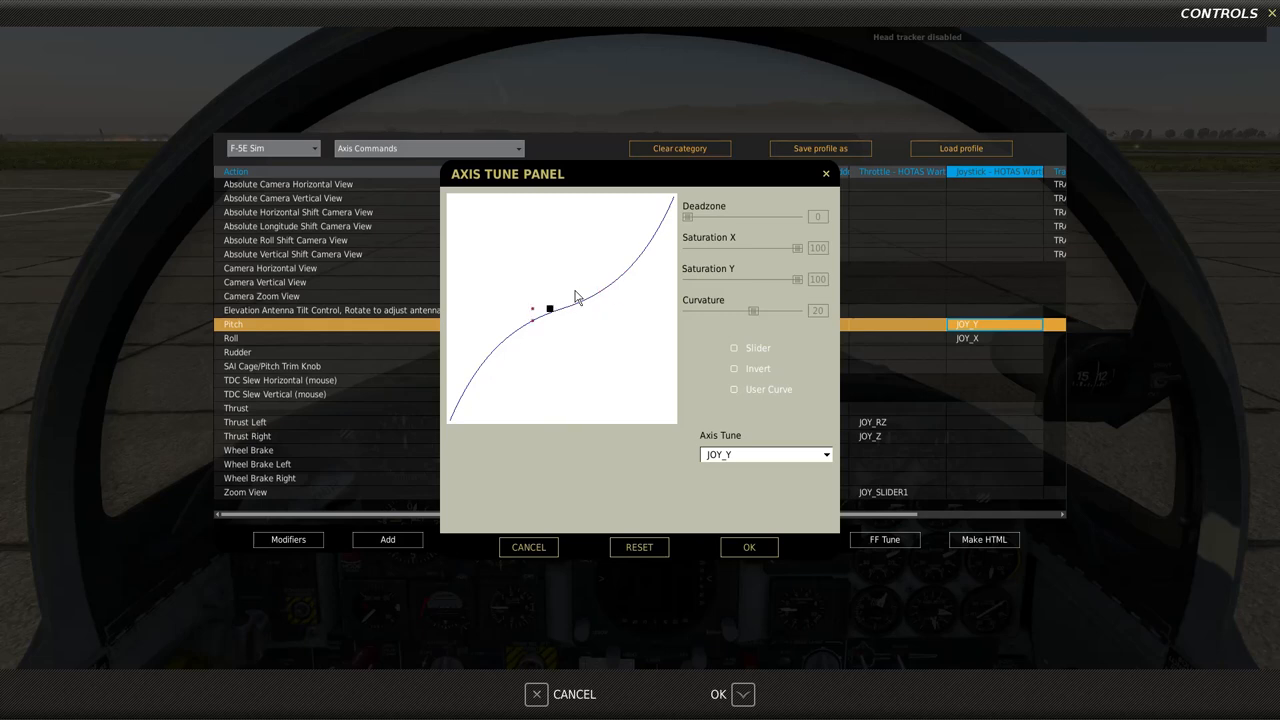
drag(548, 308, 616, 308)
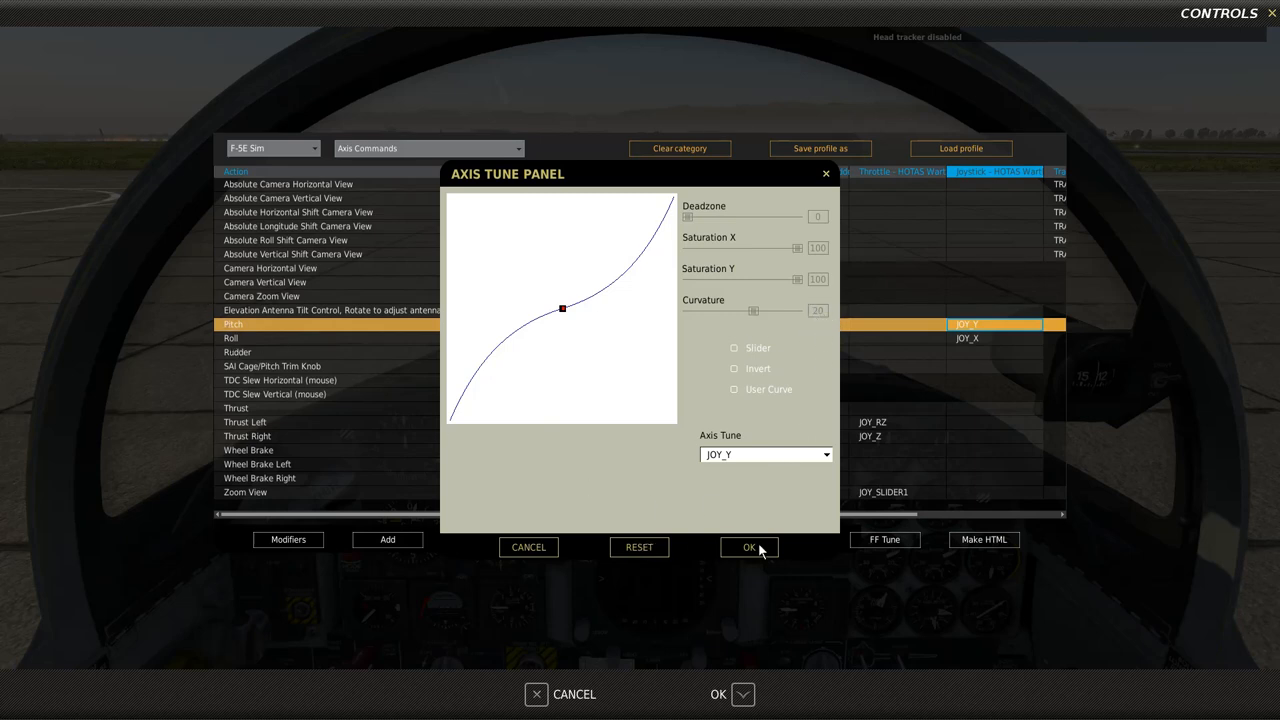
click(749, 547)
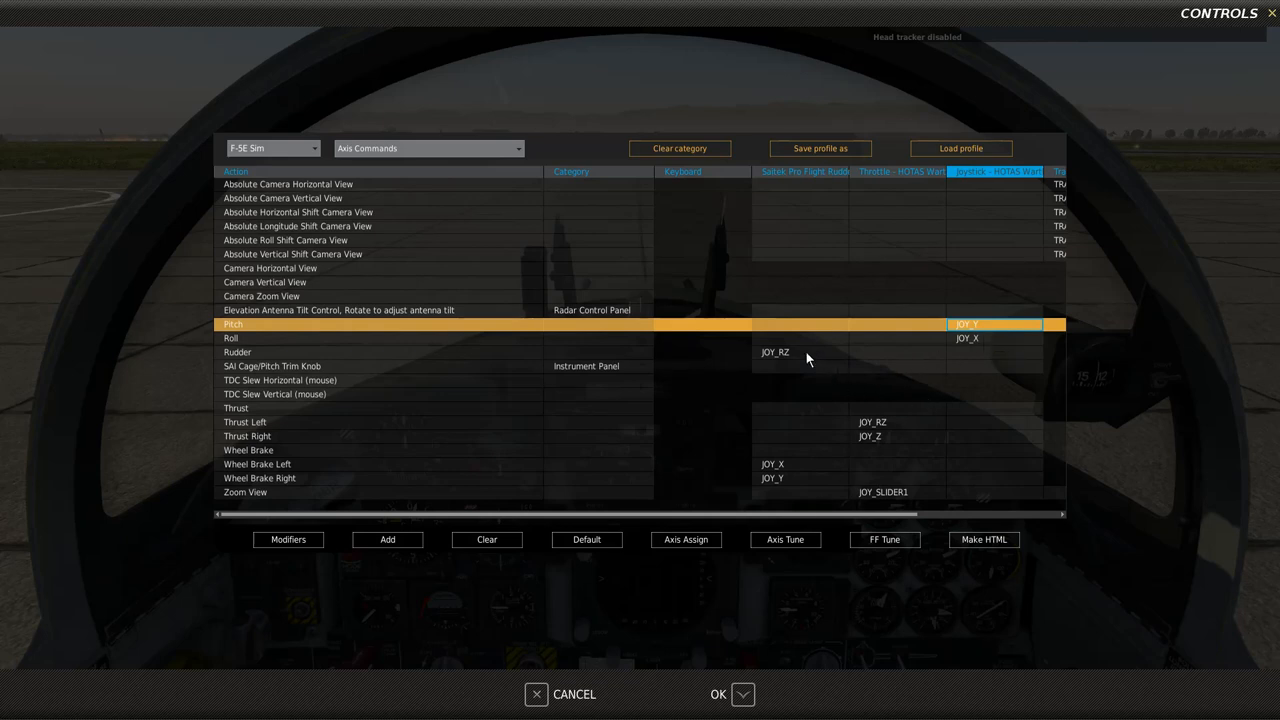
Bring up Axis Tune for the rudder JOY_RZ binding showing deadzone 3 and curvature 25
click(785, 539)
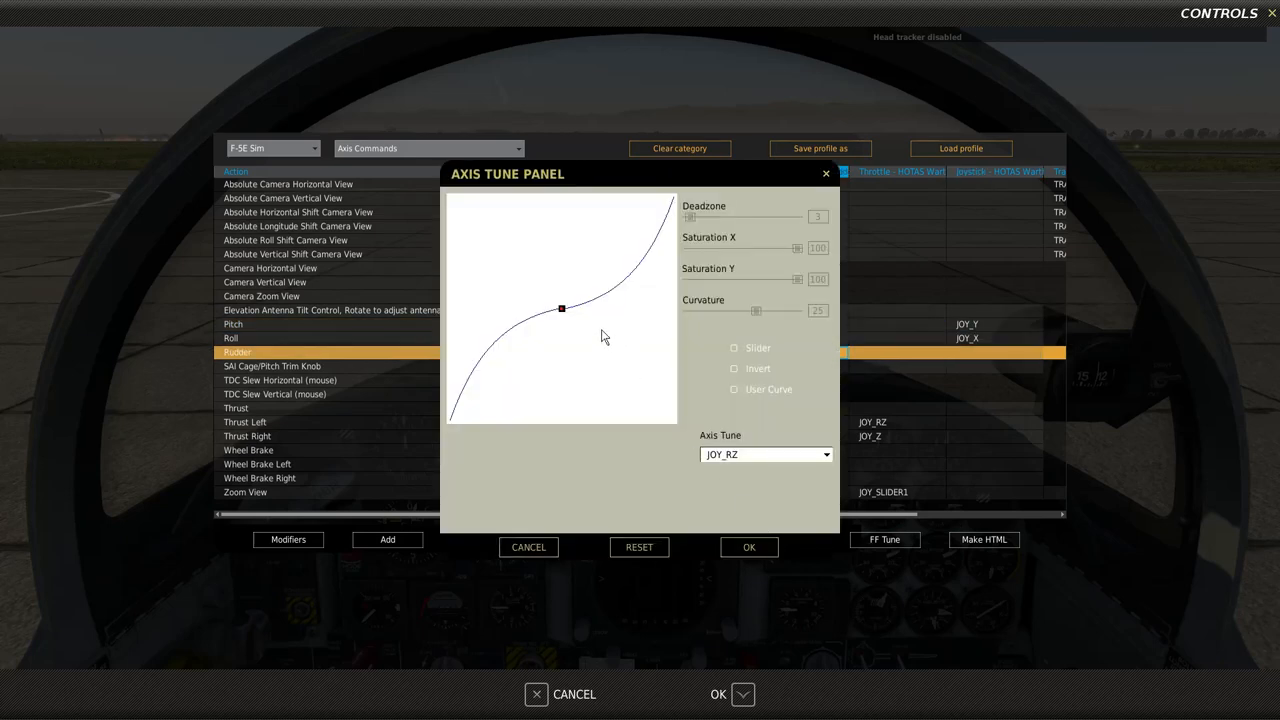
mouse_move(565, 320)
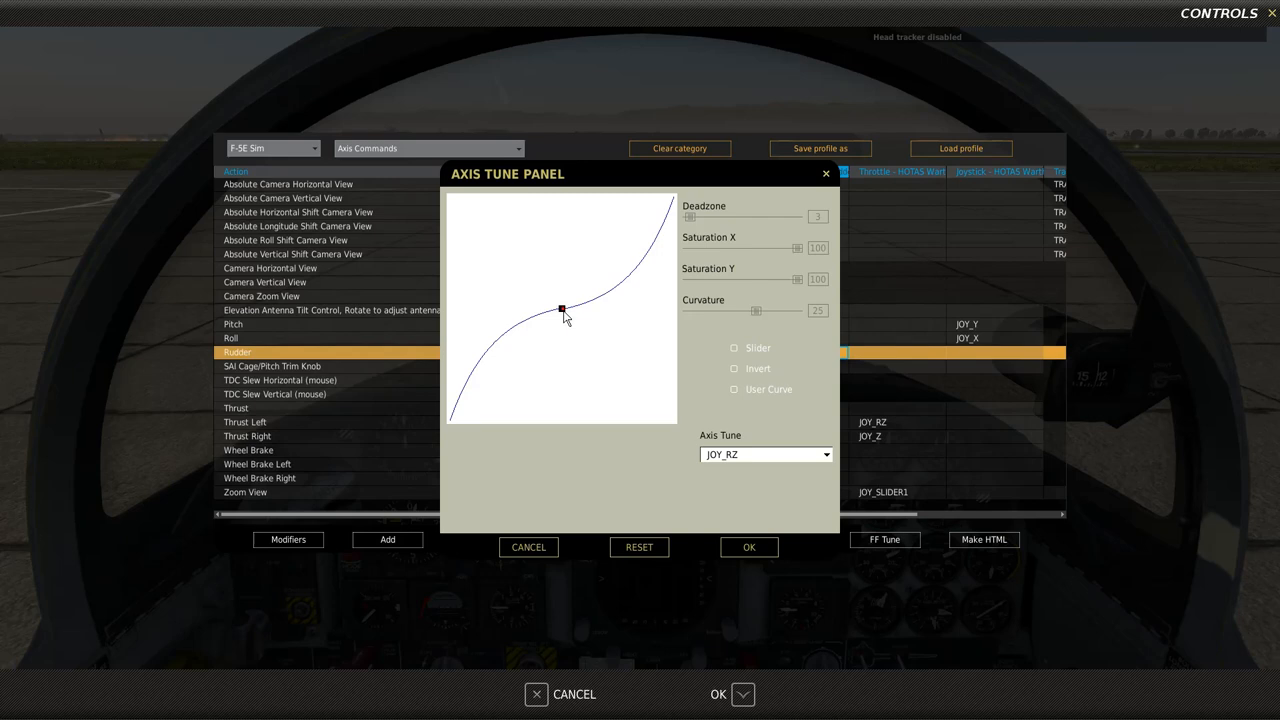
mouse_move(697, 212)
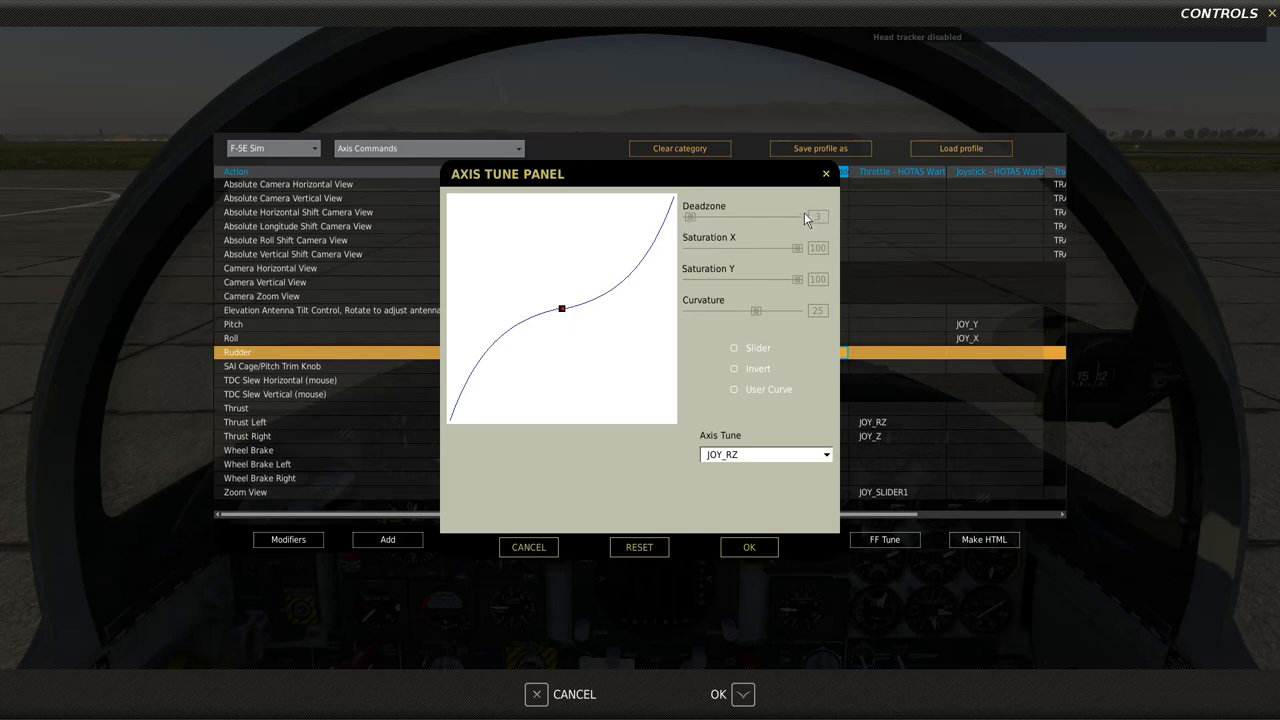
mouse_move(783, 322)
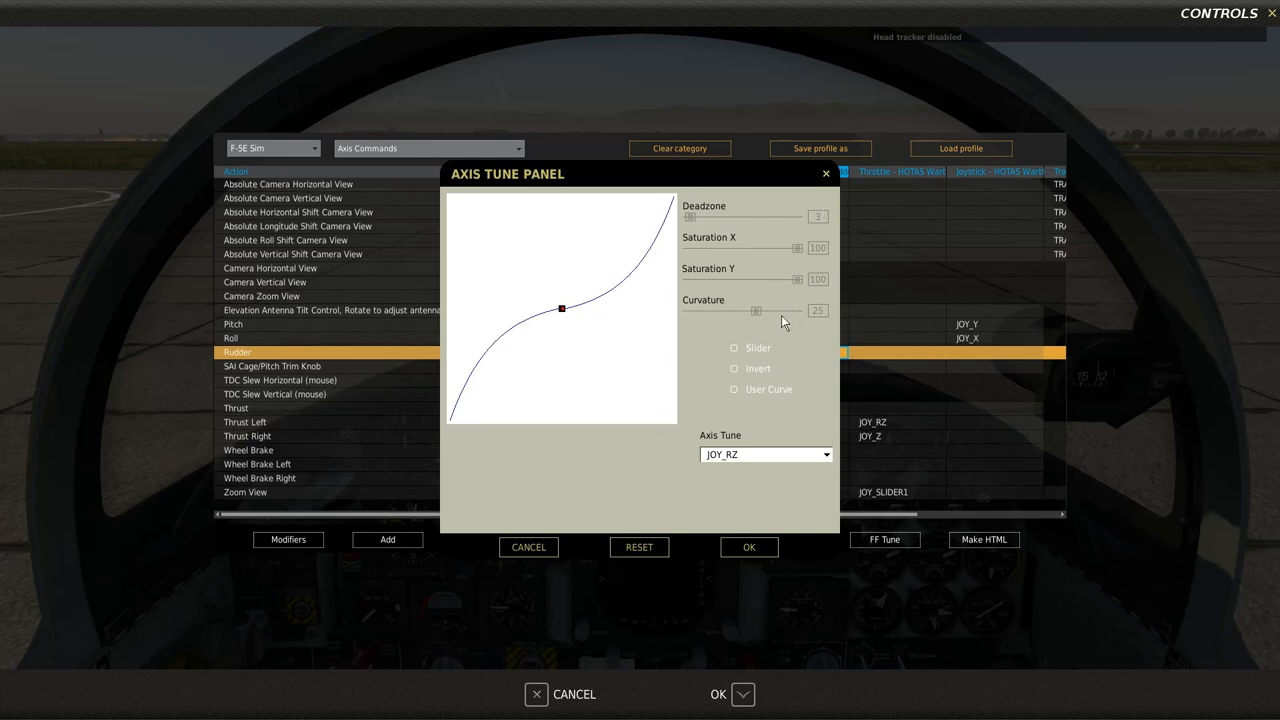
mouse_move(782, 300)
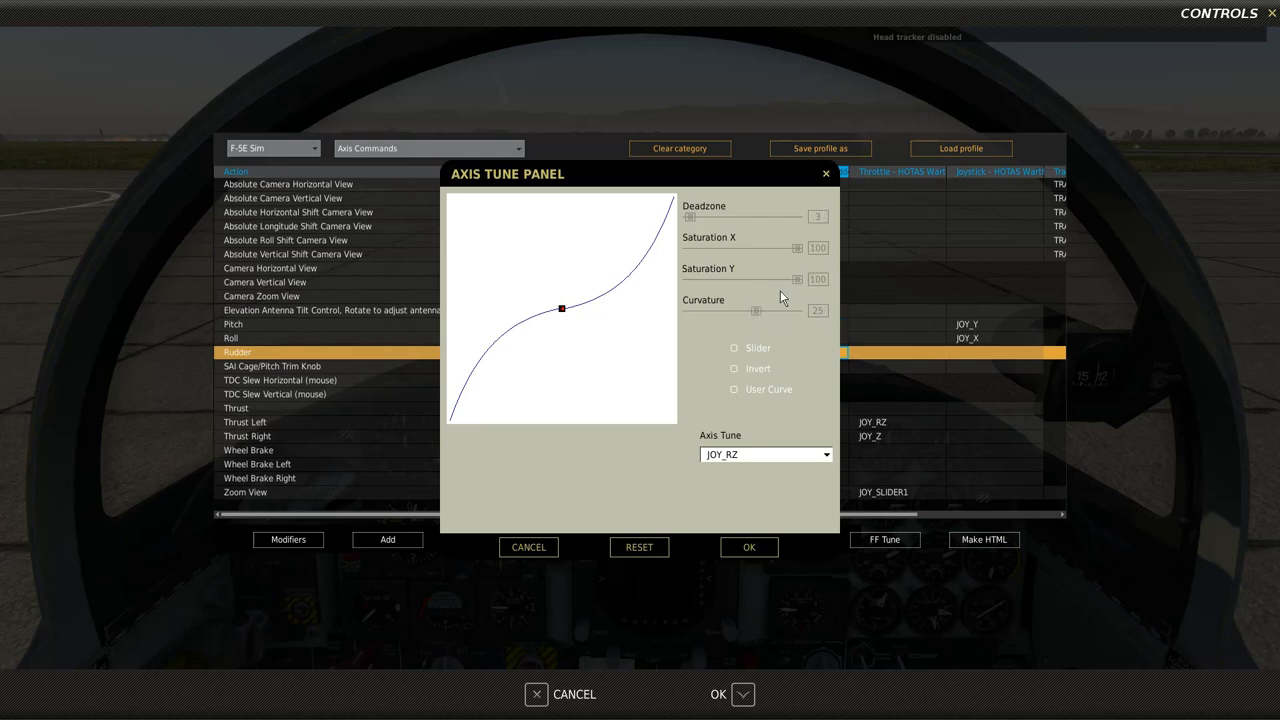
mouse_move(783, 375)
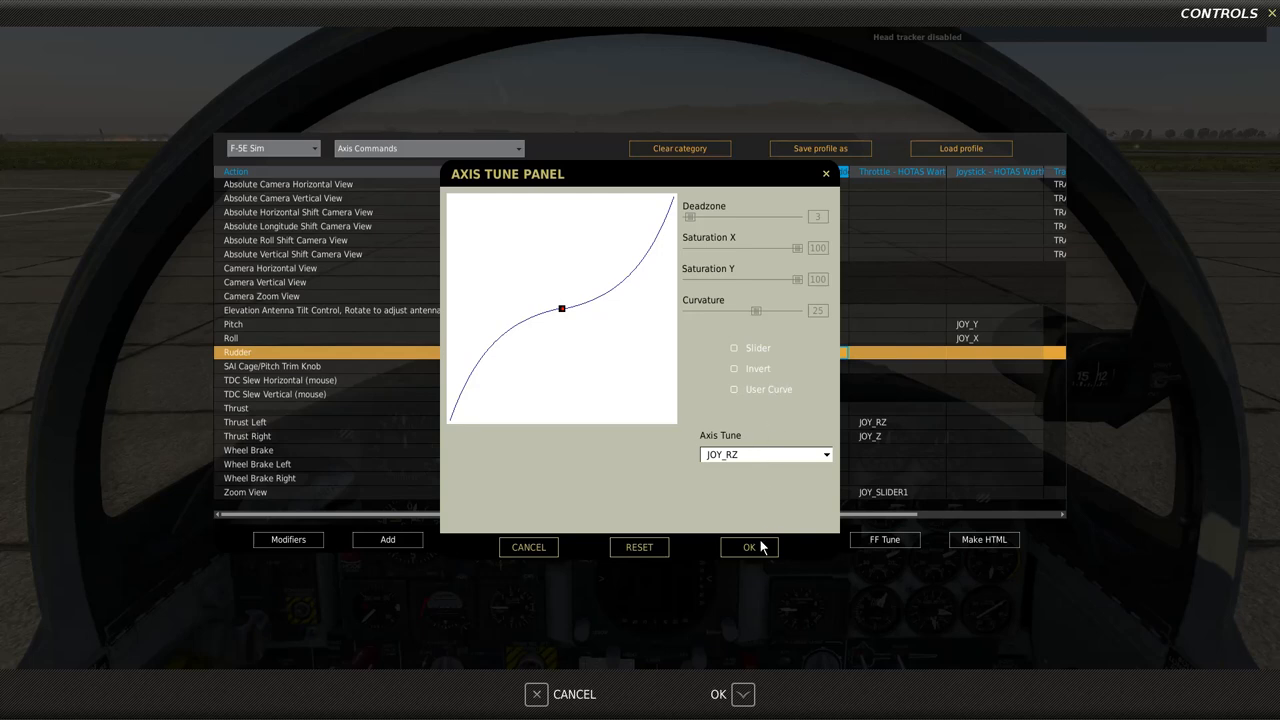
Confirm the rudder tuning and switch the category from Axis Commands to All
click(748, 547)
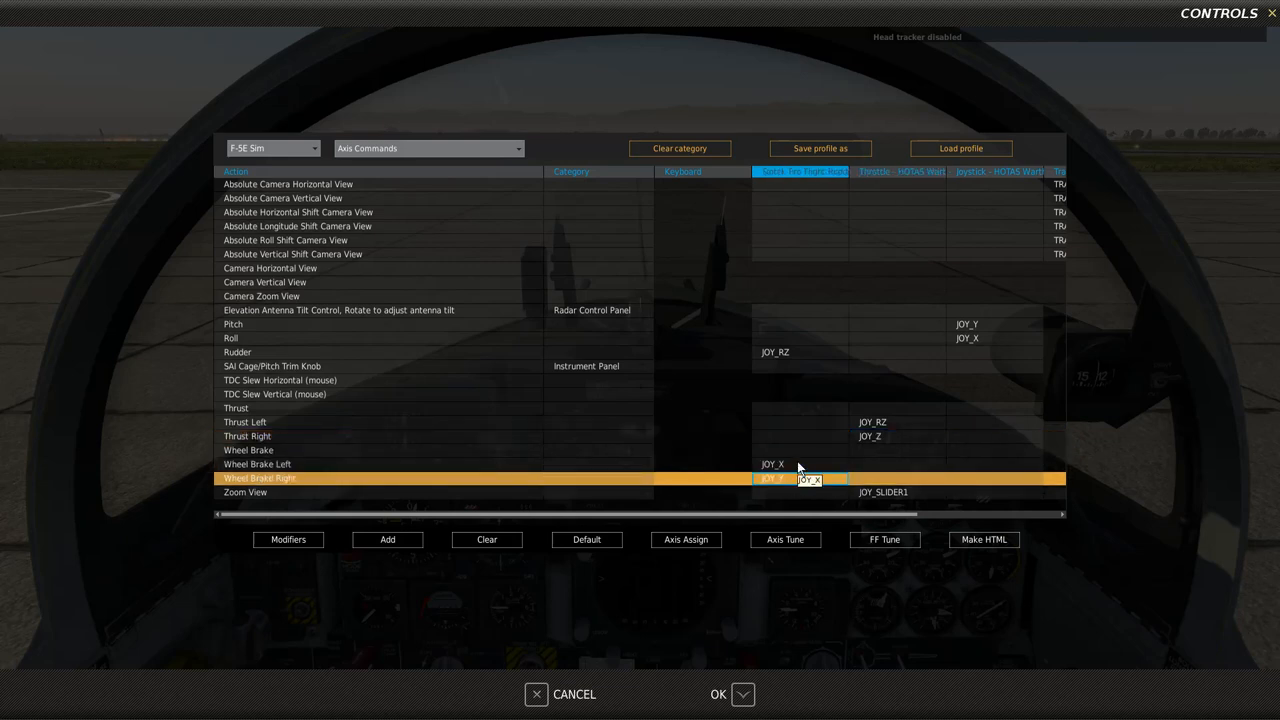
click(897, 492)
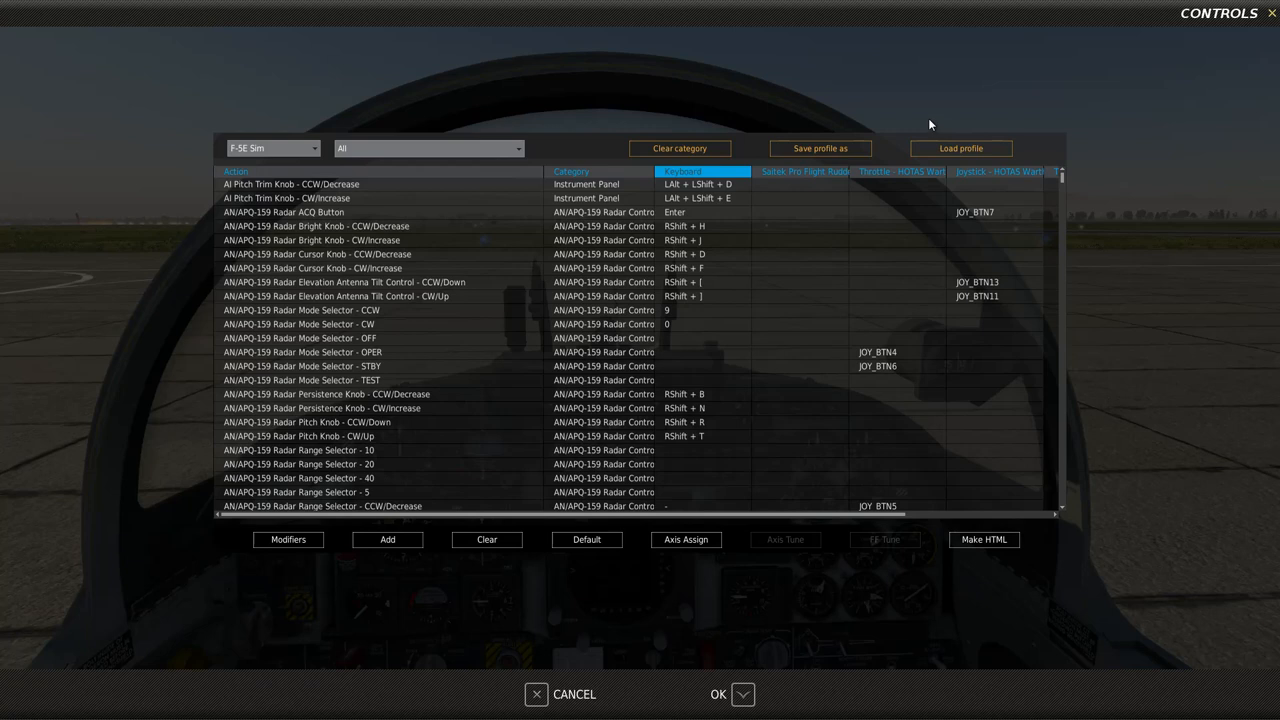
mouse_move(926, 119)
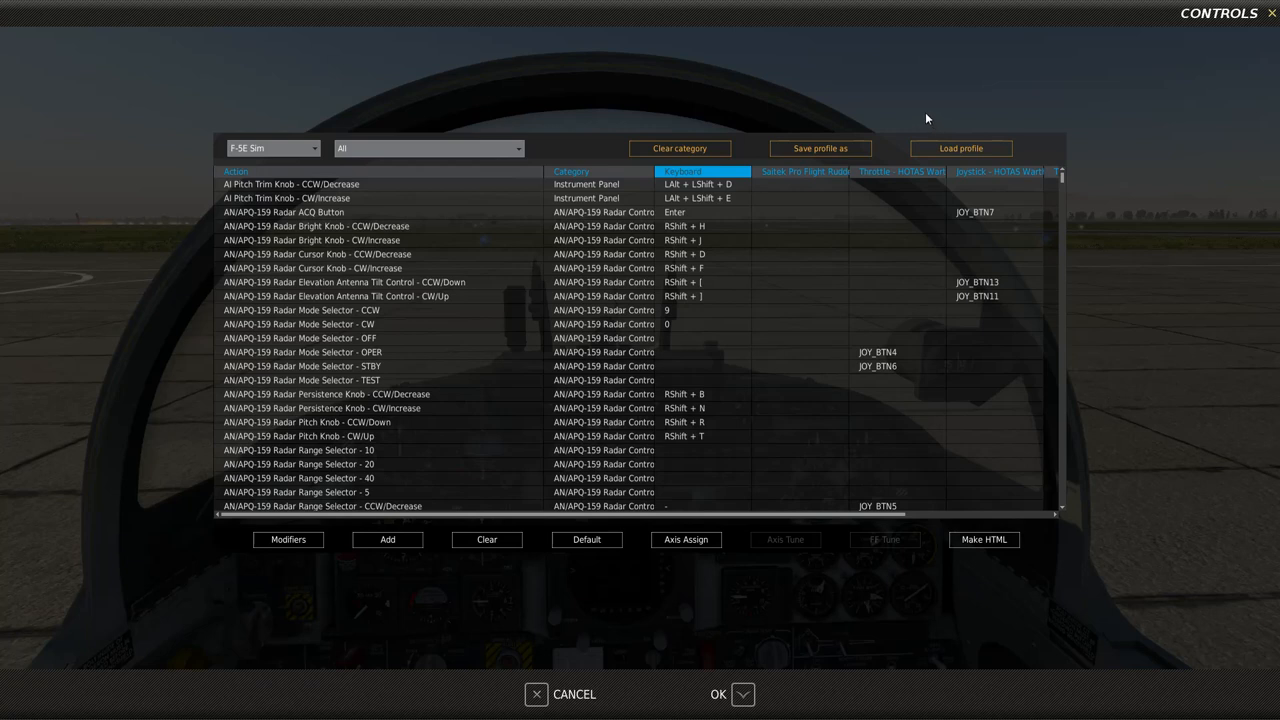
Filter the command list with the search term 'weap' to show weapon commands
click(428, 148)
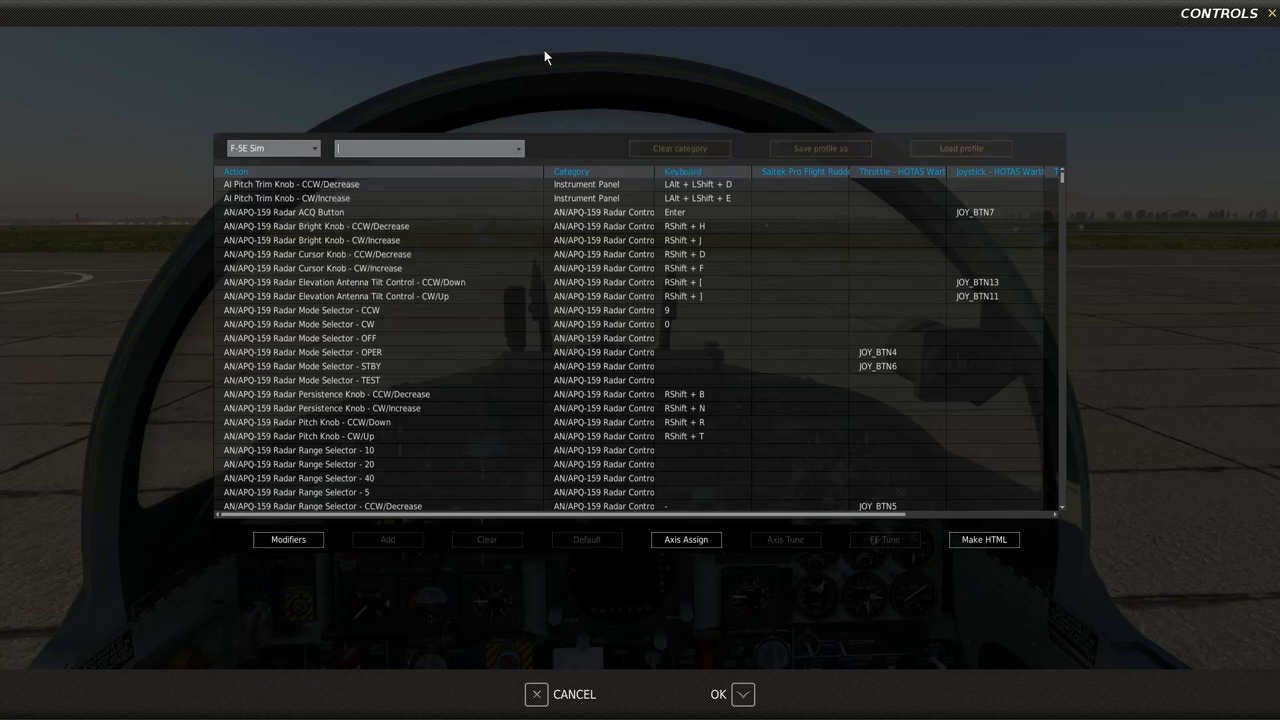
text(weap)
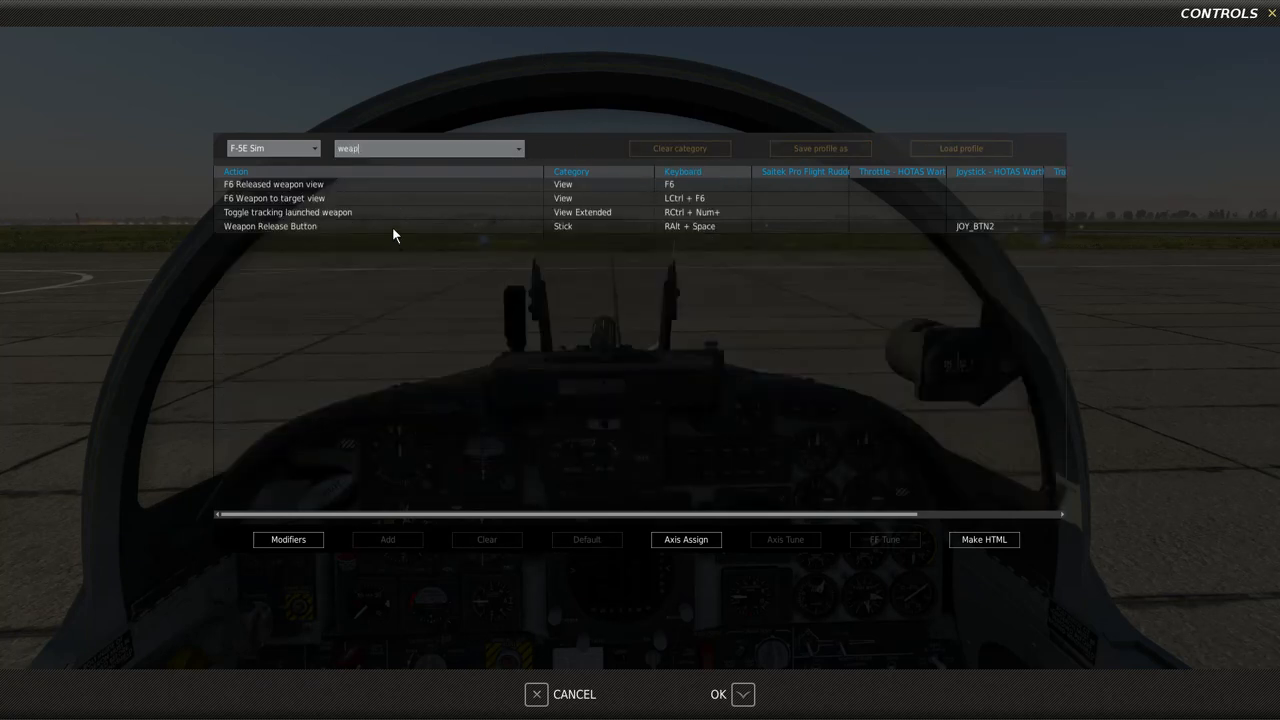